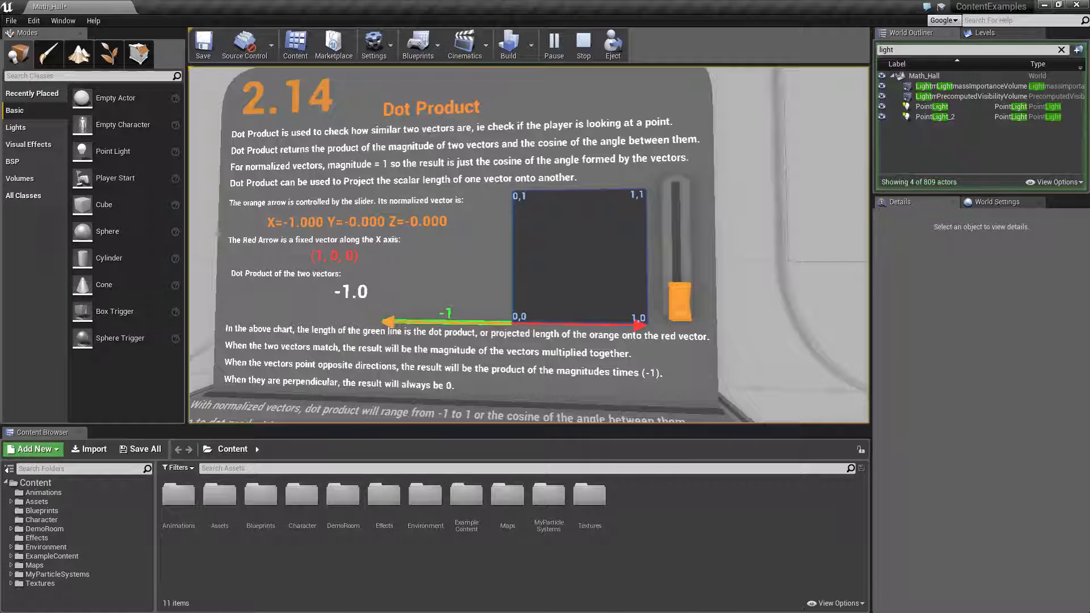
# Step: Bring up the Mat-Math-DotProduct material graph with its Dot, Abs and Power nodes
pyautogui.click(583, 46)
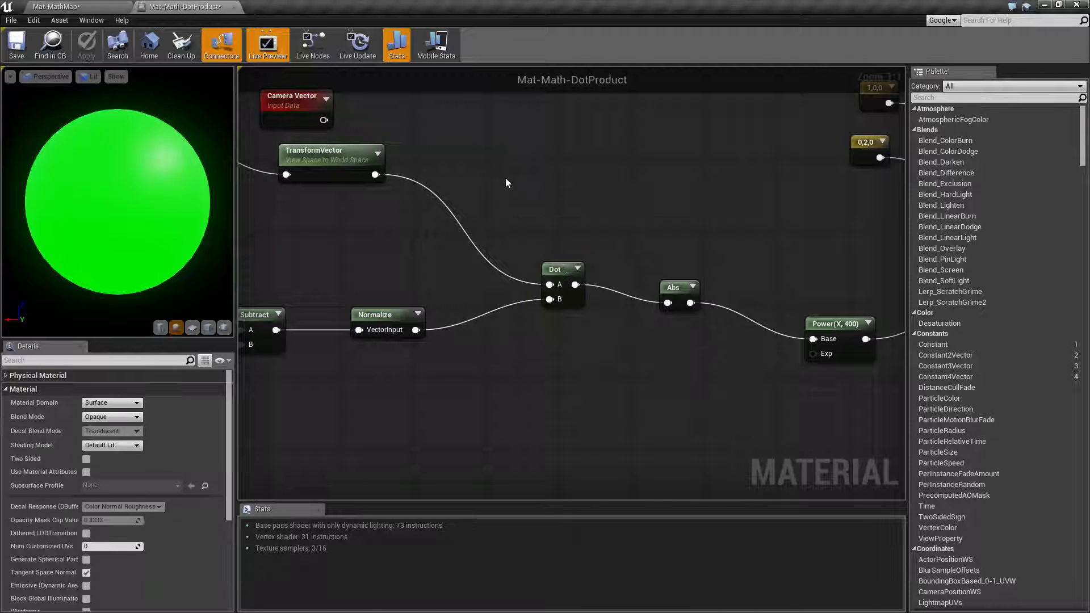
pyautogui.moveTo(565, 277)
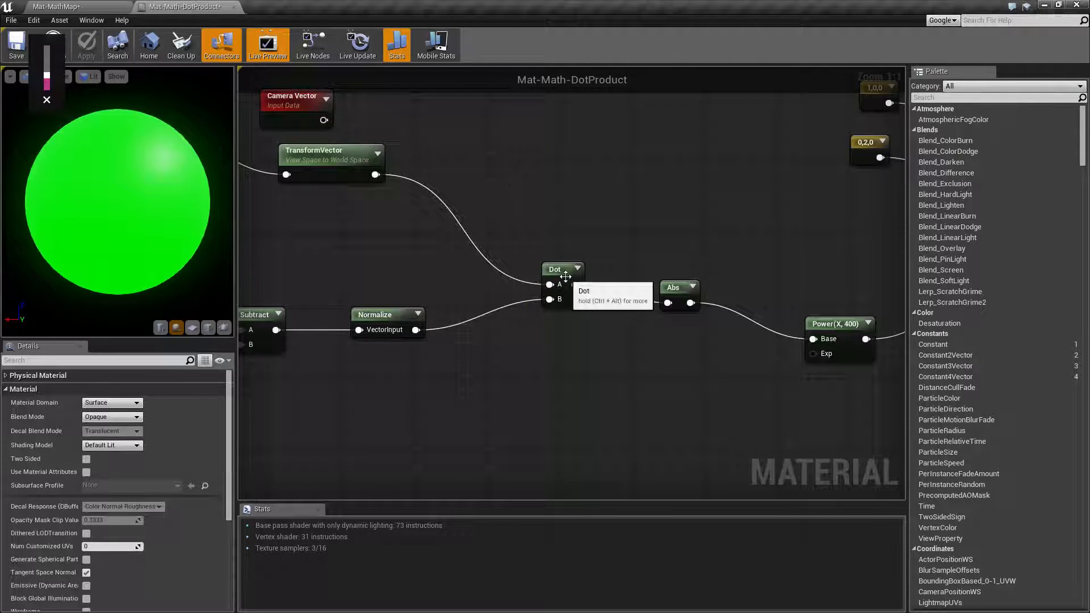
# Step: Inspect the Dot node fed by Camera Vector, TransformVector and the normalized Subtract result
pyautogui.click(556, 269)
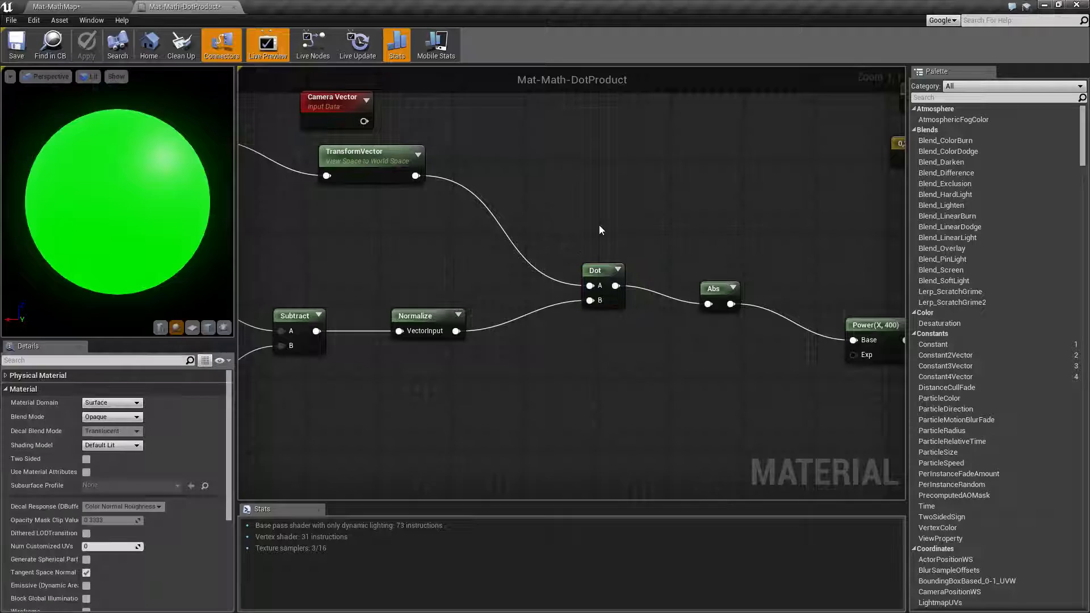
pyautogui.moveTo(574, 354)
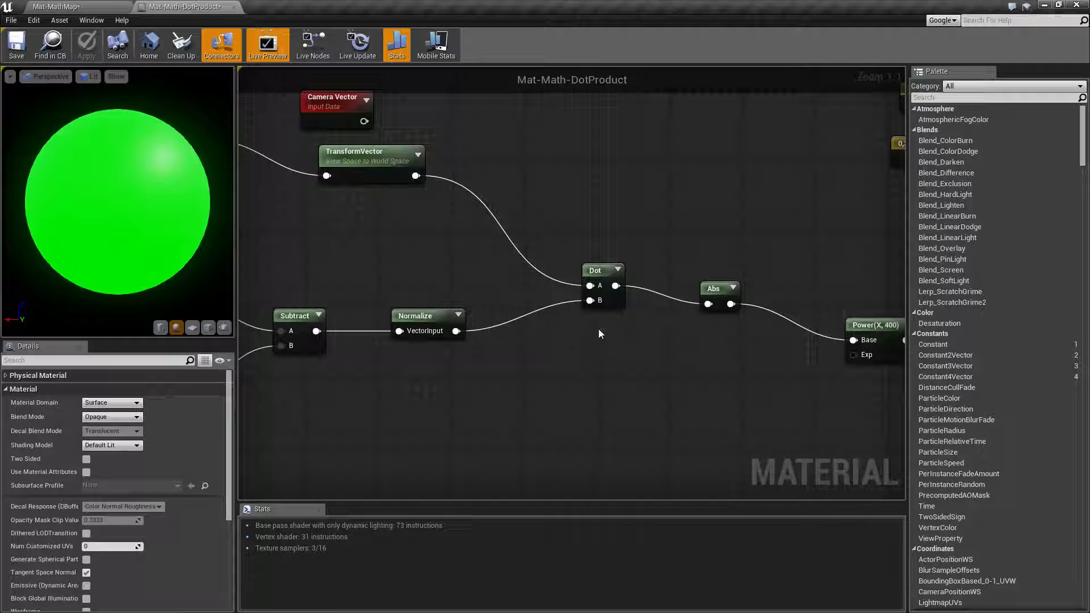
pyautogui.moveTo(574, 331)
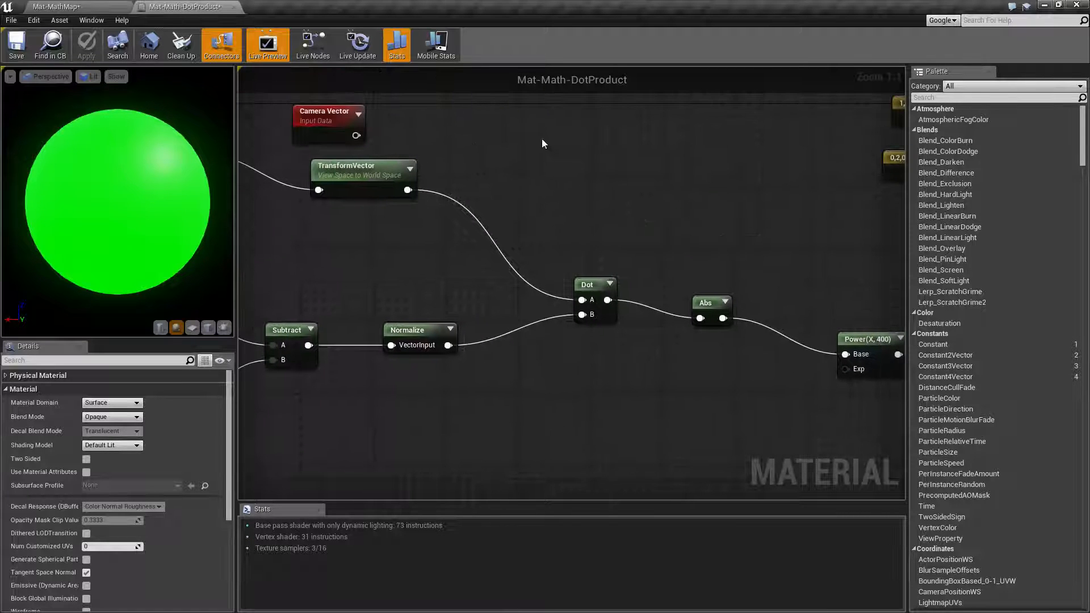
pyautogui.moveTo(569, 337)
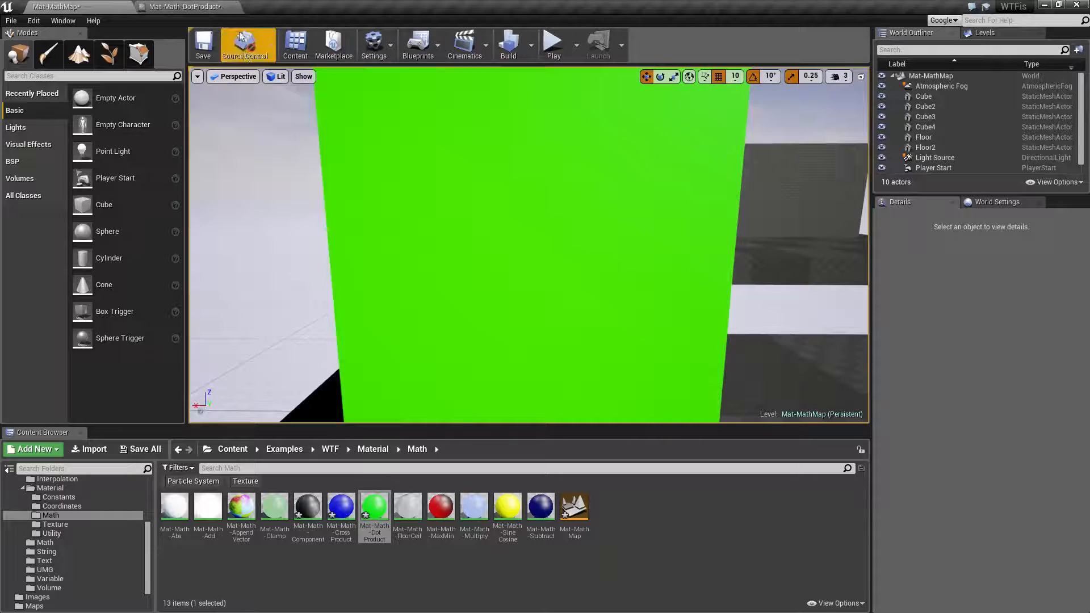
# Step: Check the cube in the level viewport, then return to the DotProduct material graph
pyautogui.click(184, 7)
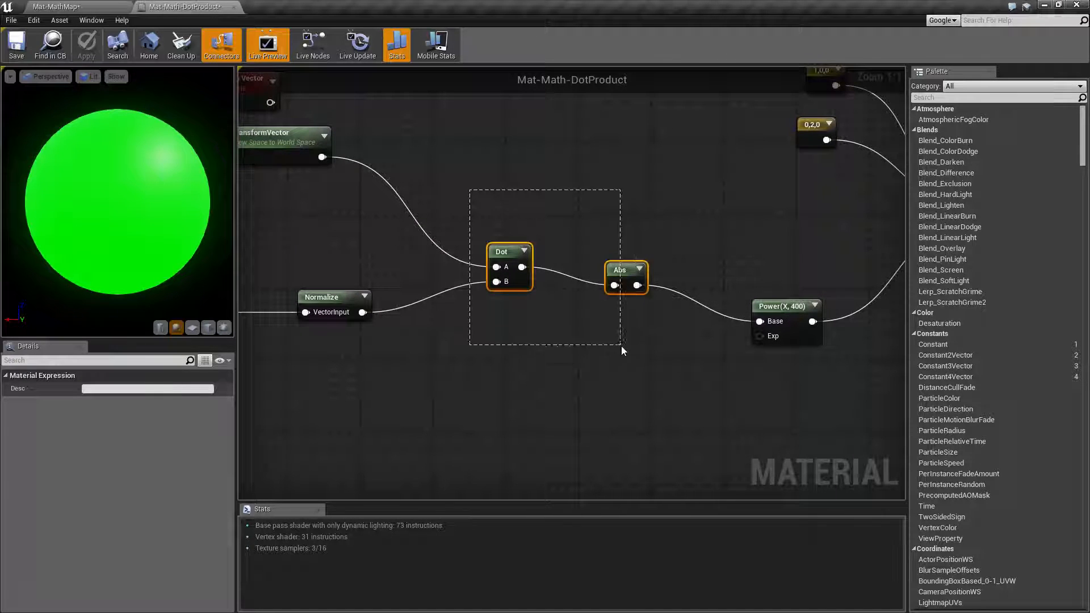
pyautogui.click(55, 7)
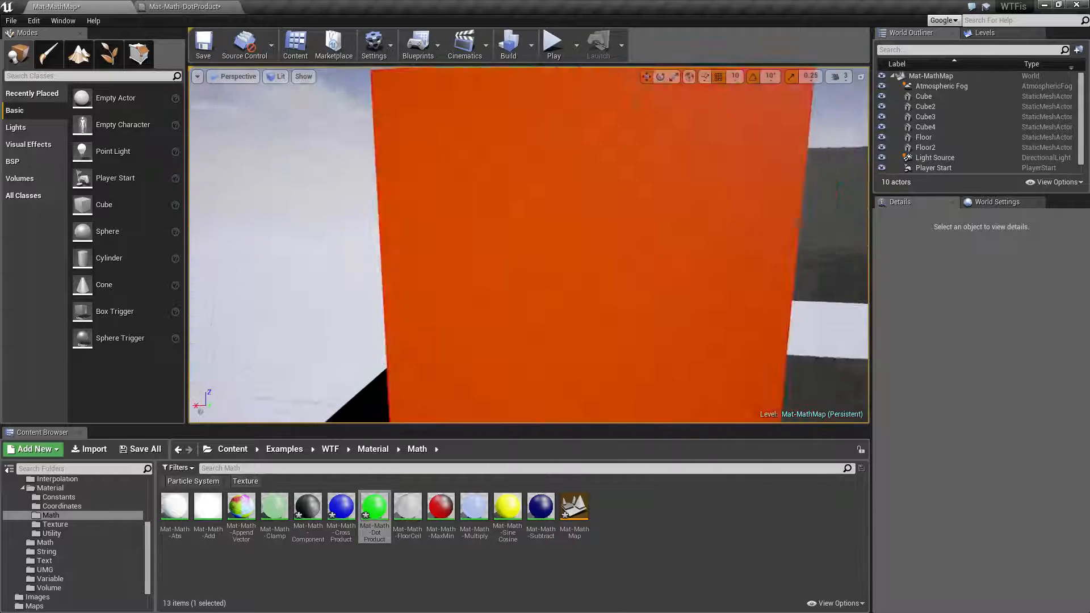
pyautogui.click(182, 7)
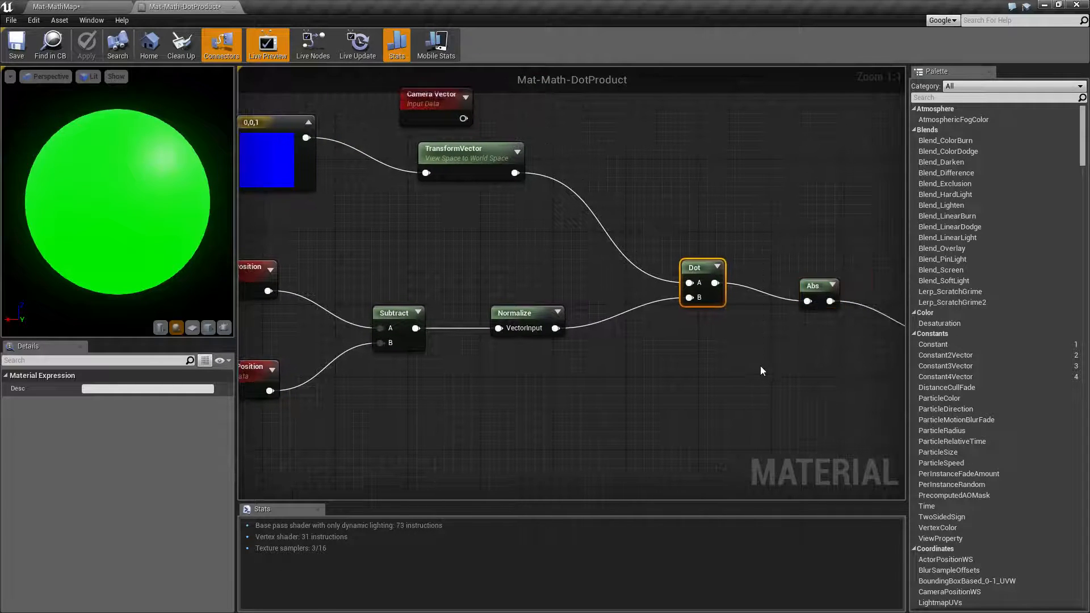
pyautogui.moveTo(763, 396)
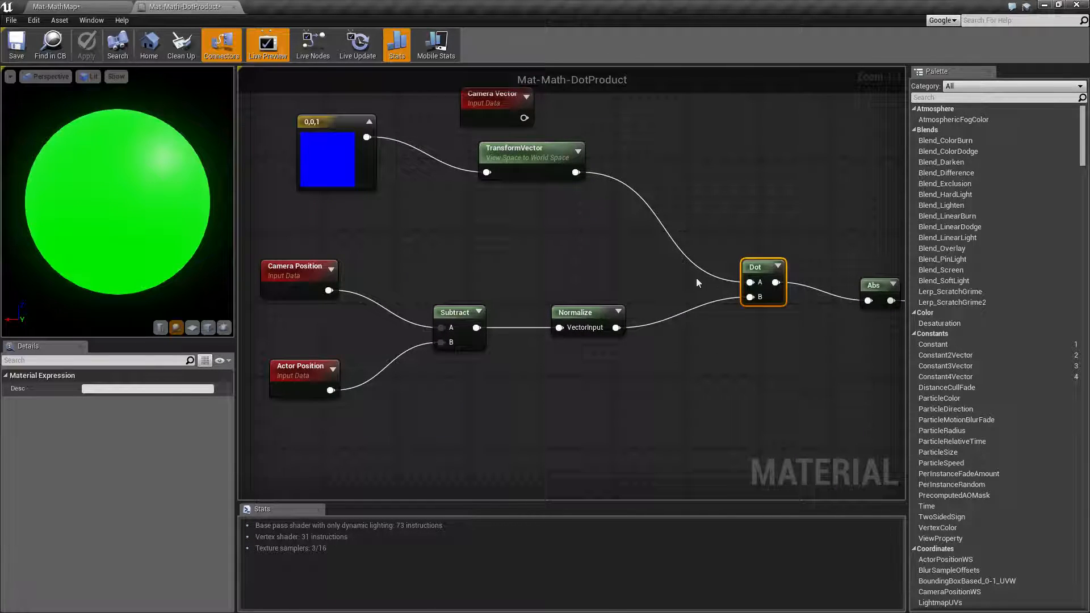
pyautogui.moveTo(786, 352)
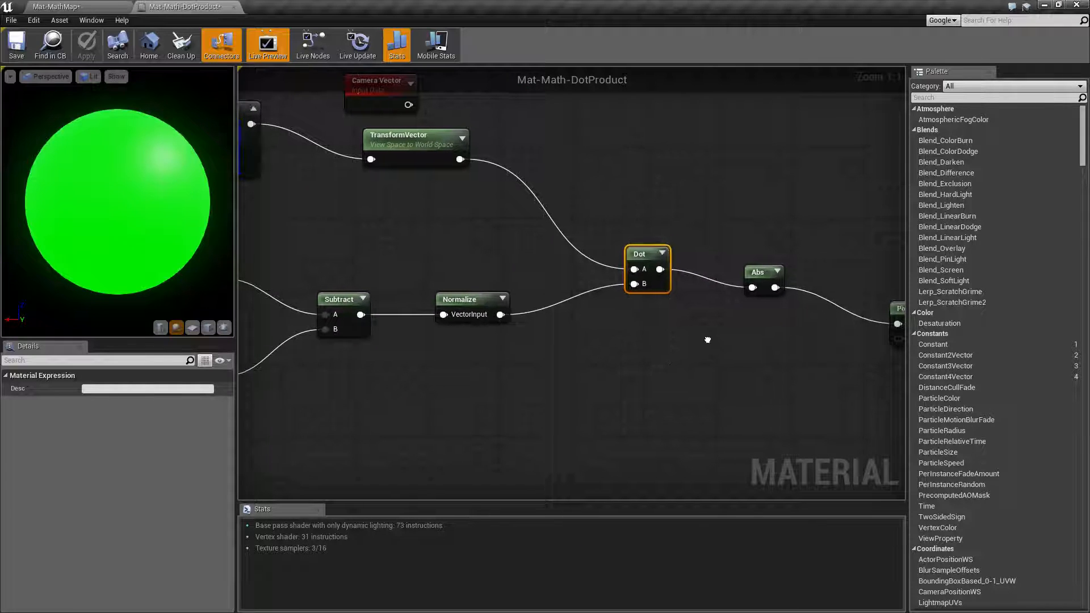
# Step: Wire Camera Vector into the Dot node's A input, leaving TransformVector unconnected, and apply
pyautogui.moveTo(707, 340); pyautogui.dragTo(776, 411)
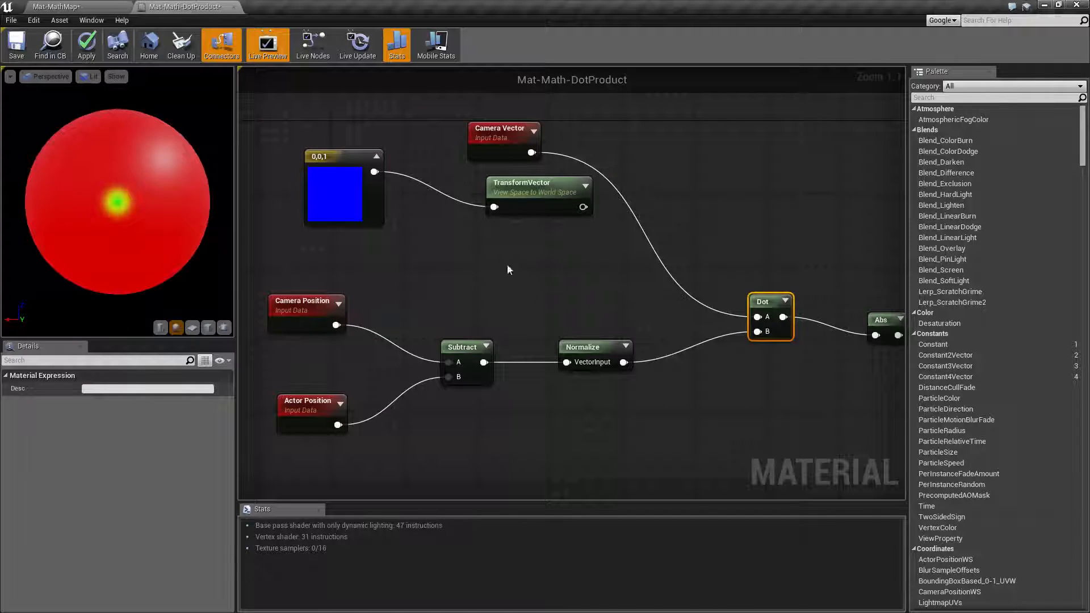
pyautogui.moveTo(495, 137)
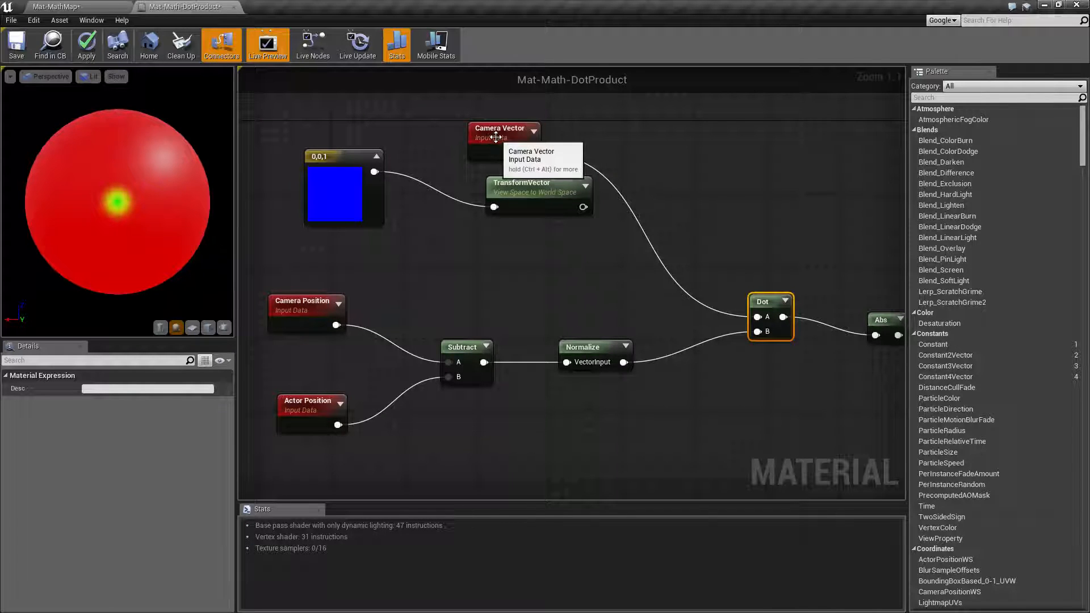
pyautogui.click(86, 44)
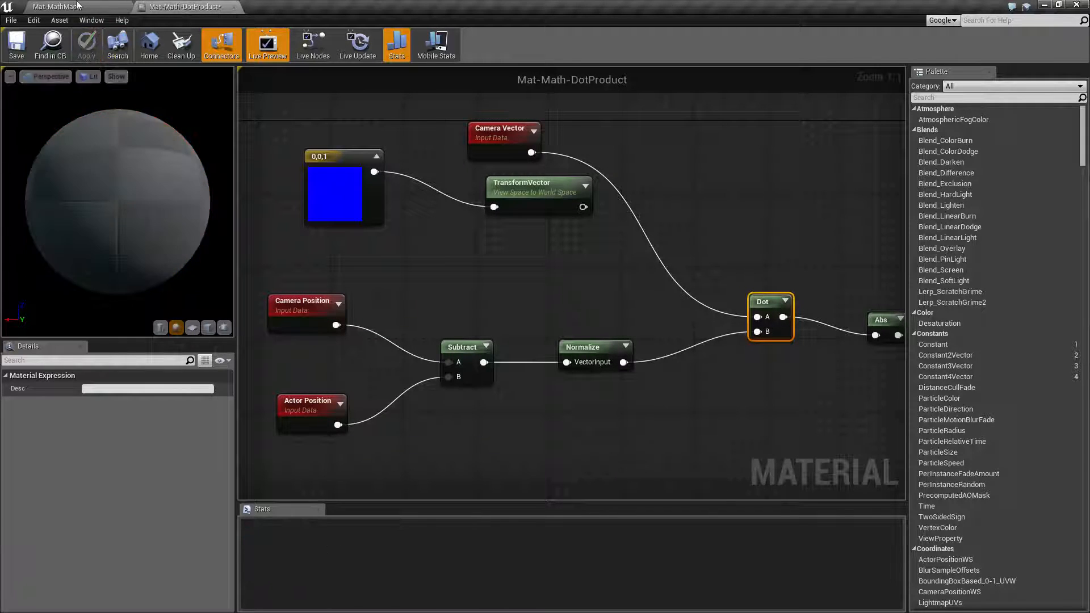
# Step: View the level cube now showing red with a green-yellow center spot
pyautogui.click(76, 7)
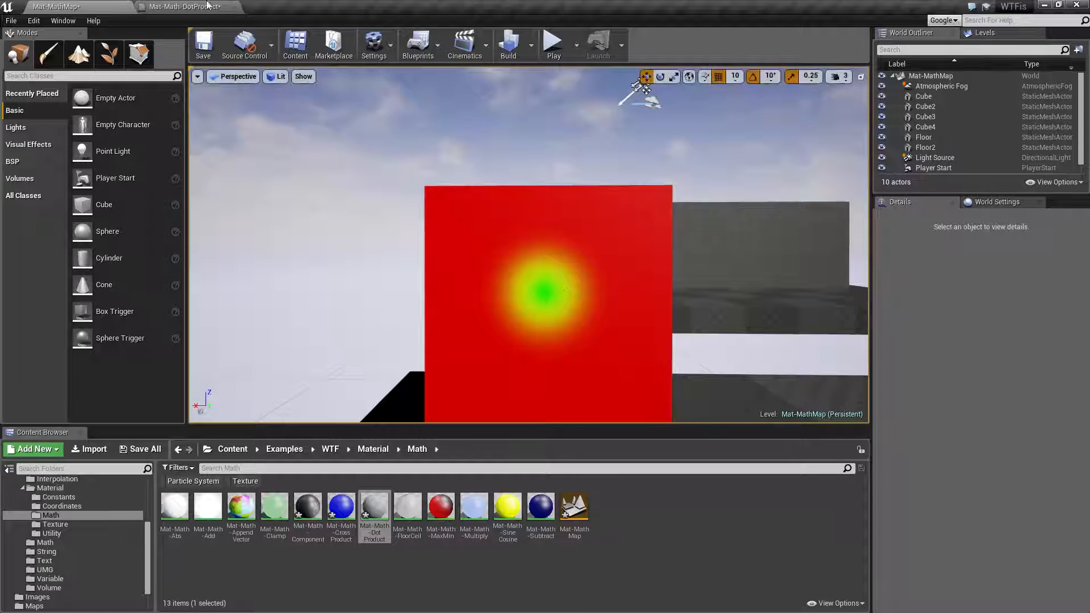
pyautogui.click(183, 7)
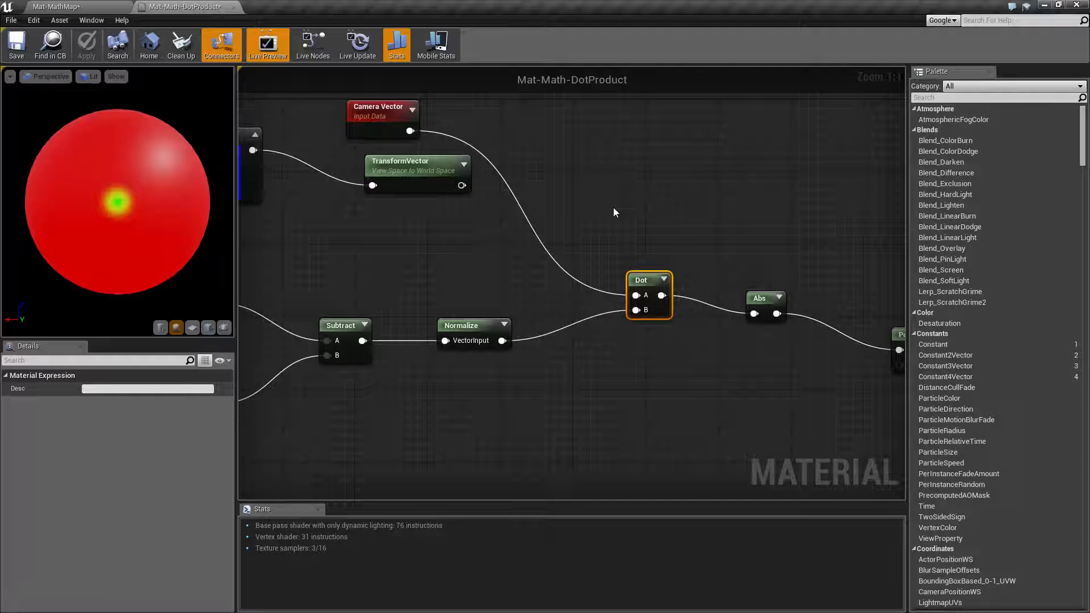
pyautogui.moveTo(612, 228)
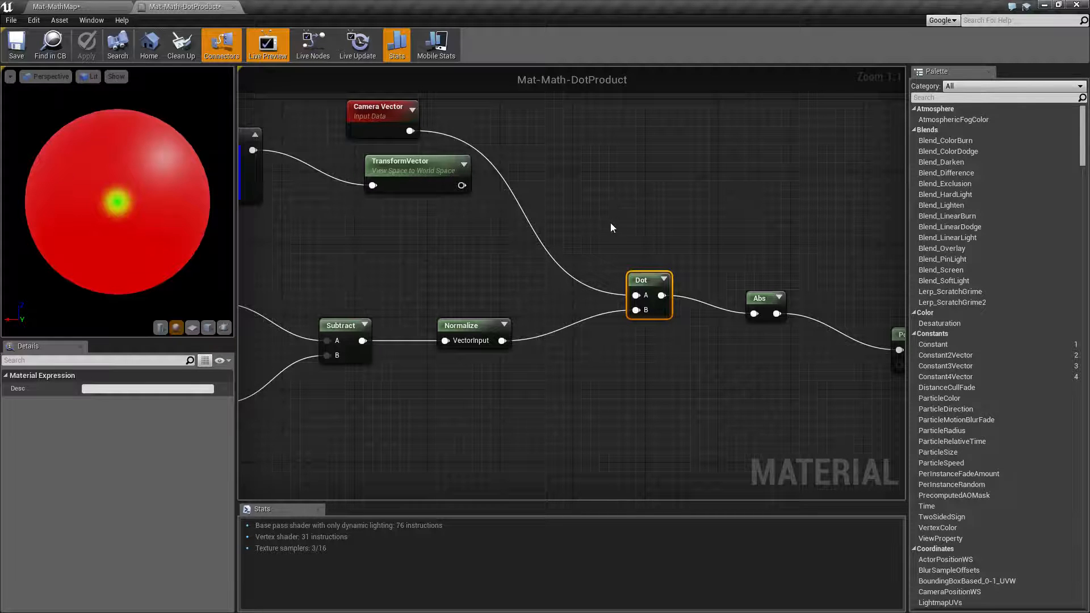